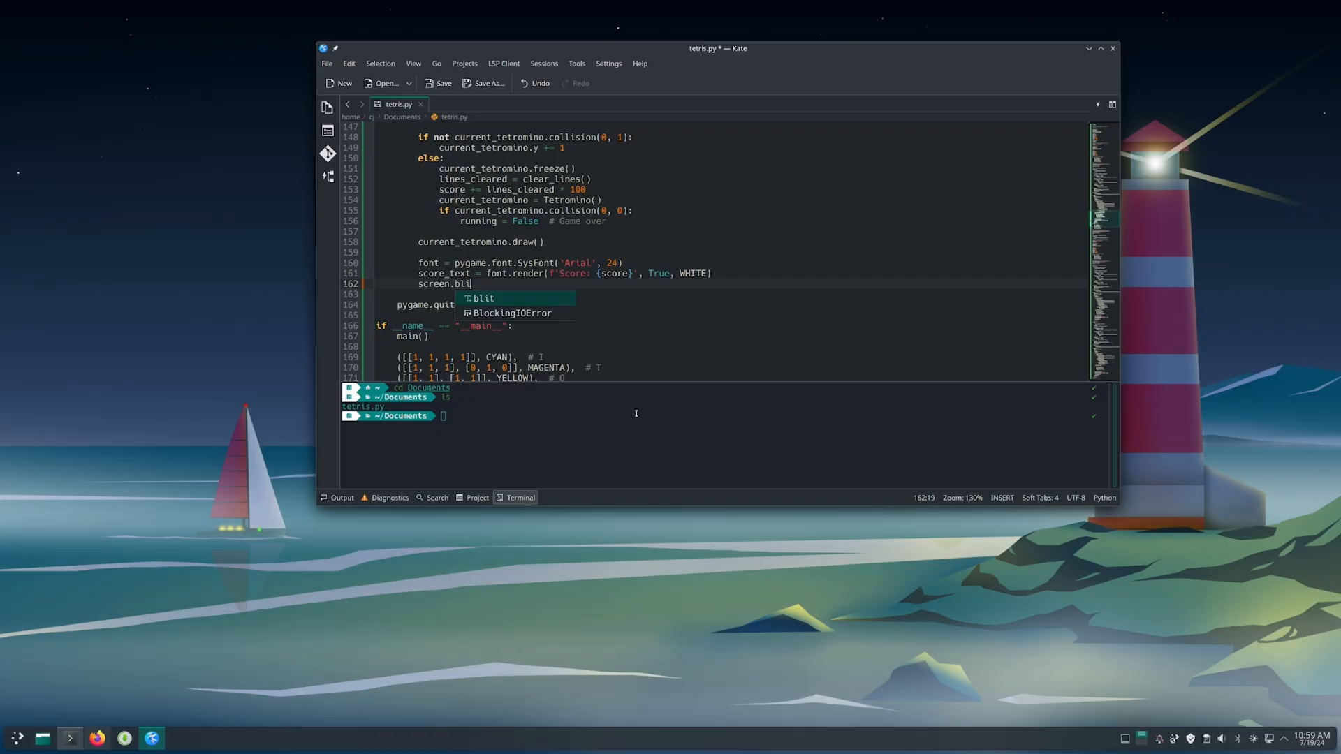
Complete screen.blit(scaore_text, (10, 10)) and begin pygame.display.f on the next line
{"action": "type", "text": "t(scaore)"}
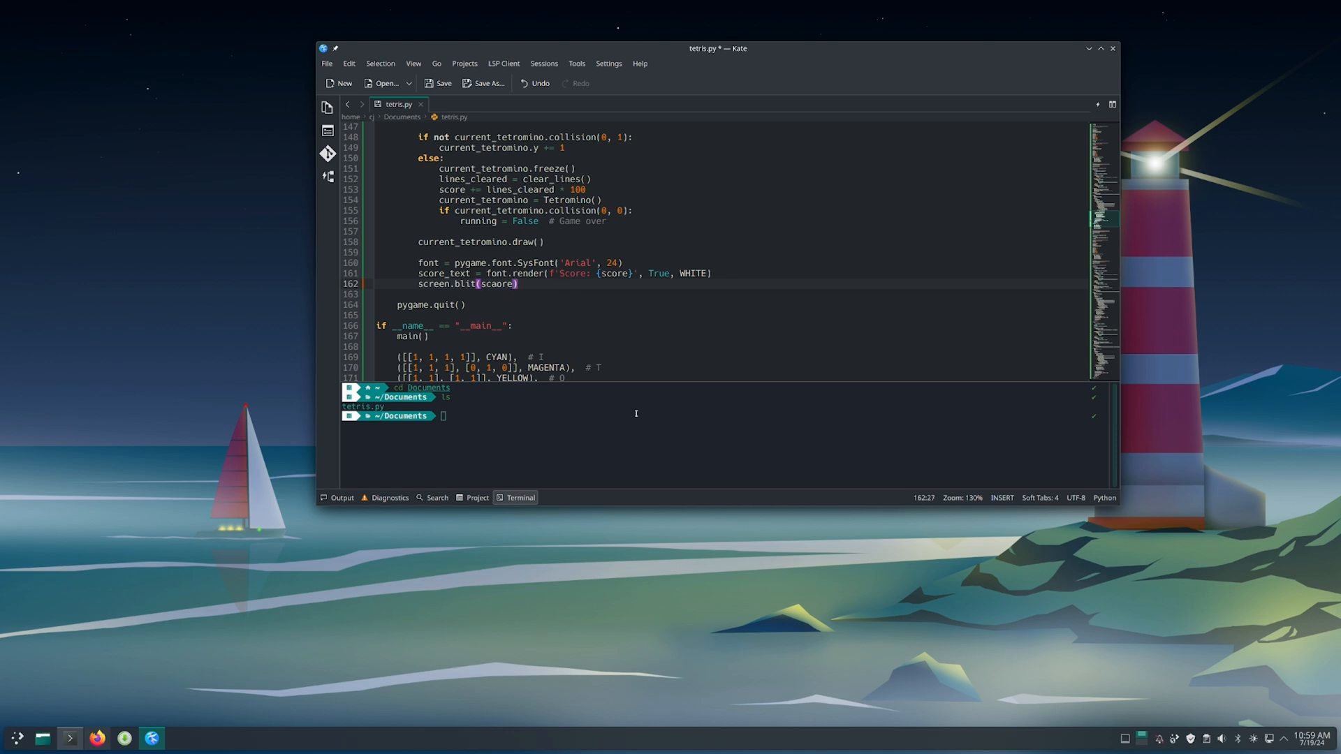
{"action": "type", "text": "_text, (10, 10"}
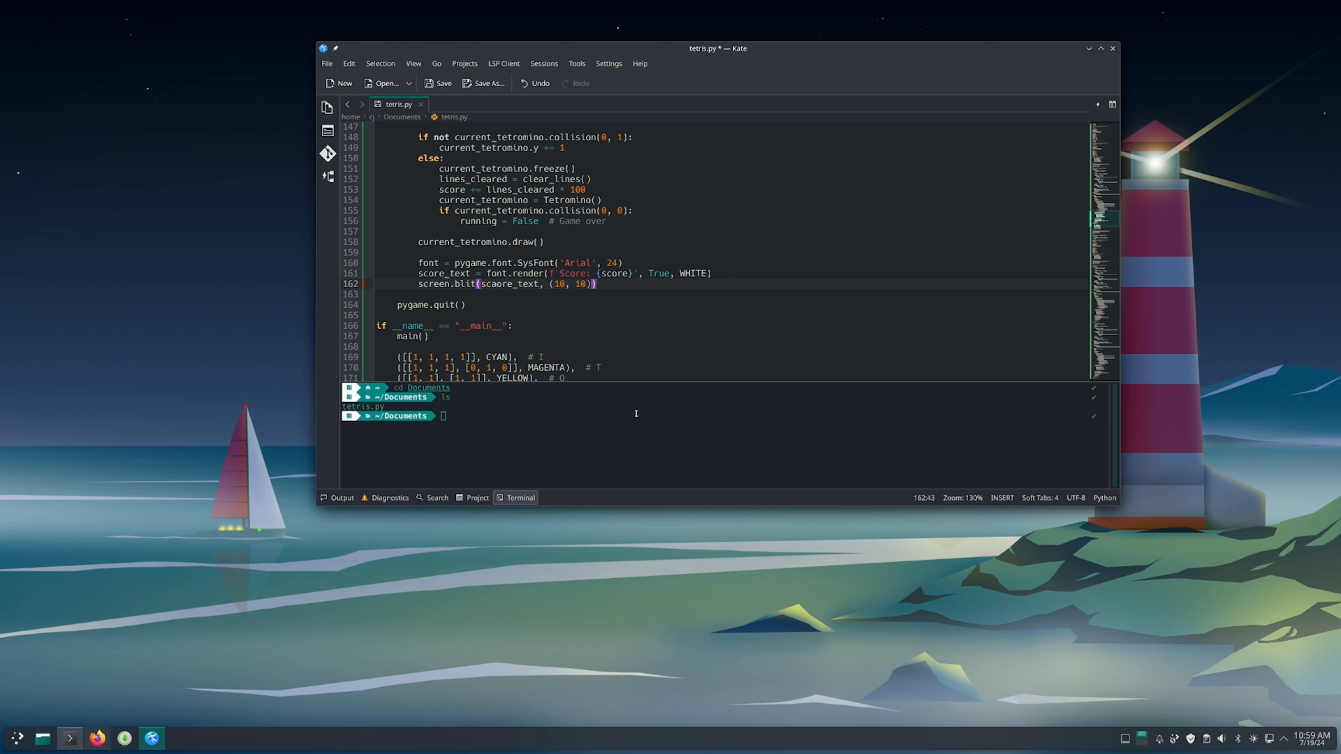
{"action": "type", "text": "pygam"}
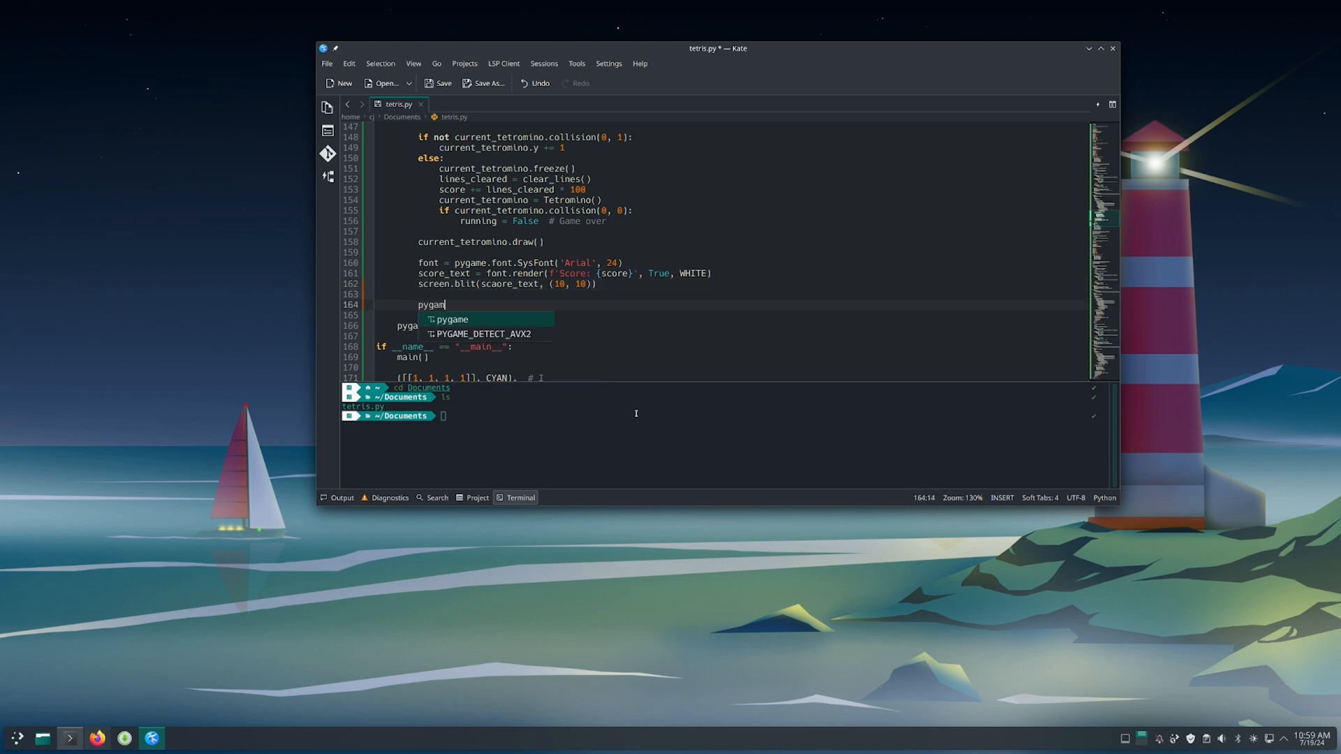
{"action": "type", "text": "e.display.f"}
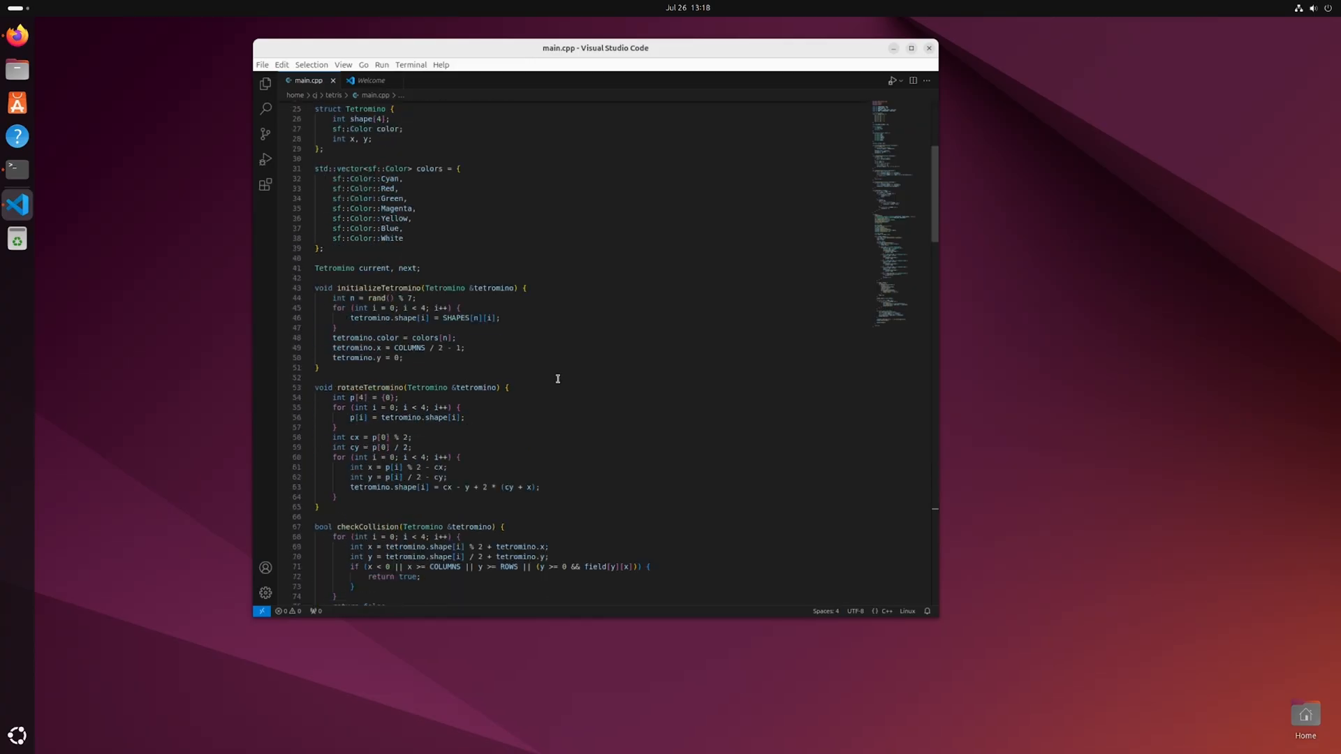
Run the gcc build of main.cpp, then write cmake_minimum_required(VERSION 3.10) into CMakeList.txt in nano
{"action": "scroll", "scroll_direction": "down", "scroll_amount": 3}
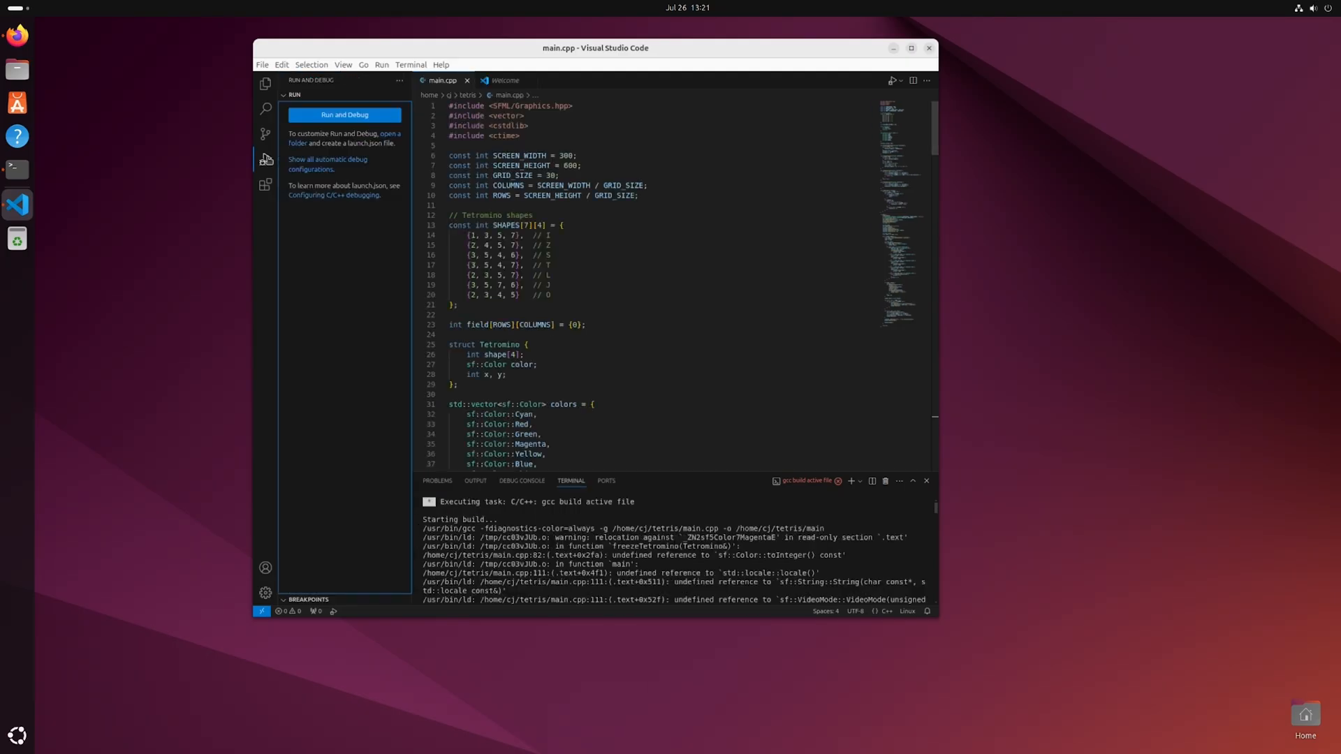
{"action": "left_click", "coordinate": [344, 115]}
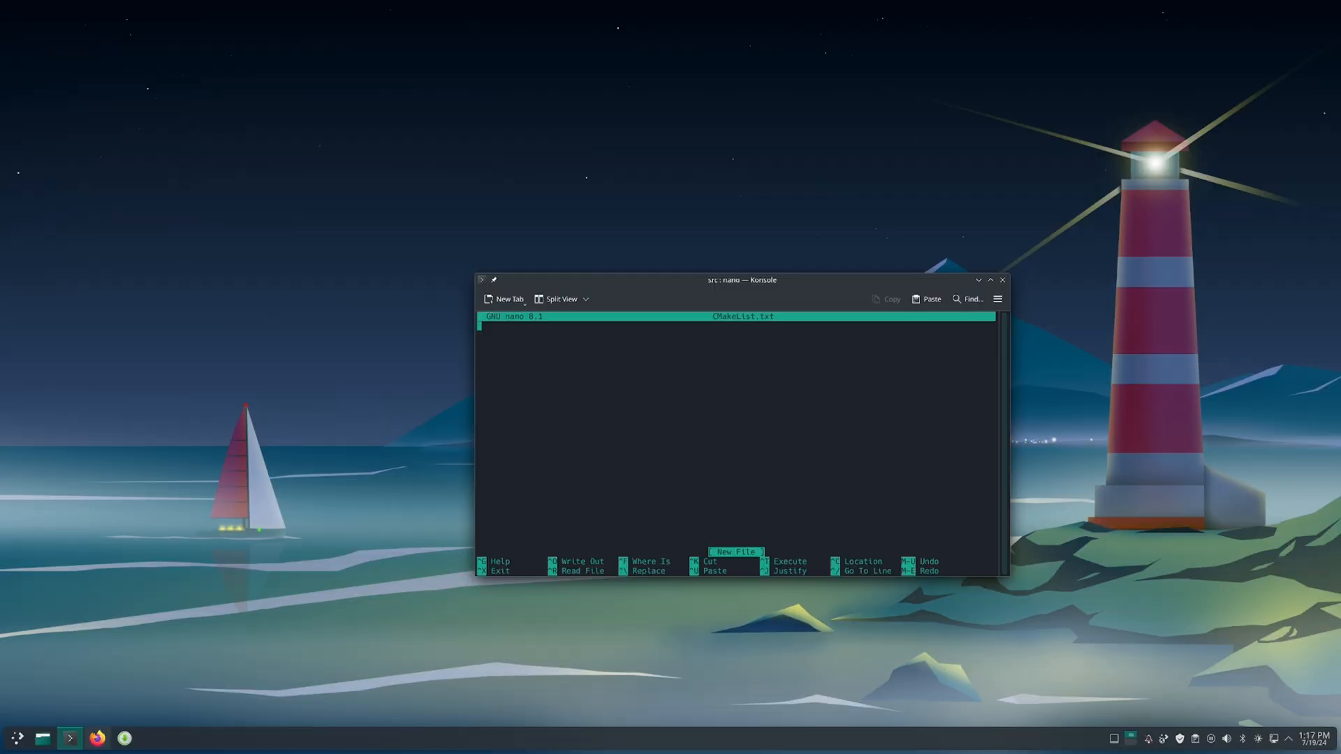
{"action": "type", "text": "cmake_minimum_requirement(VERSION 3.10)"}
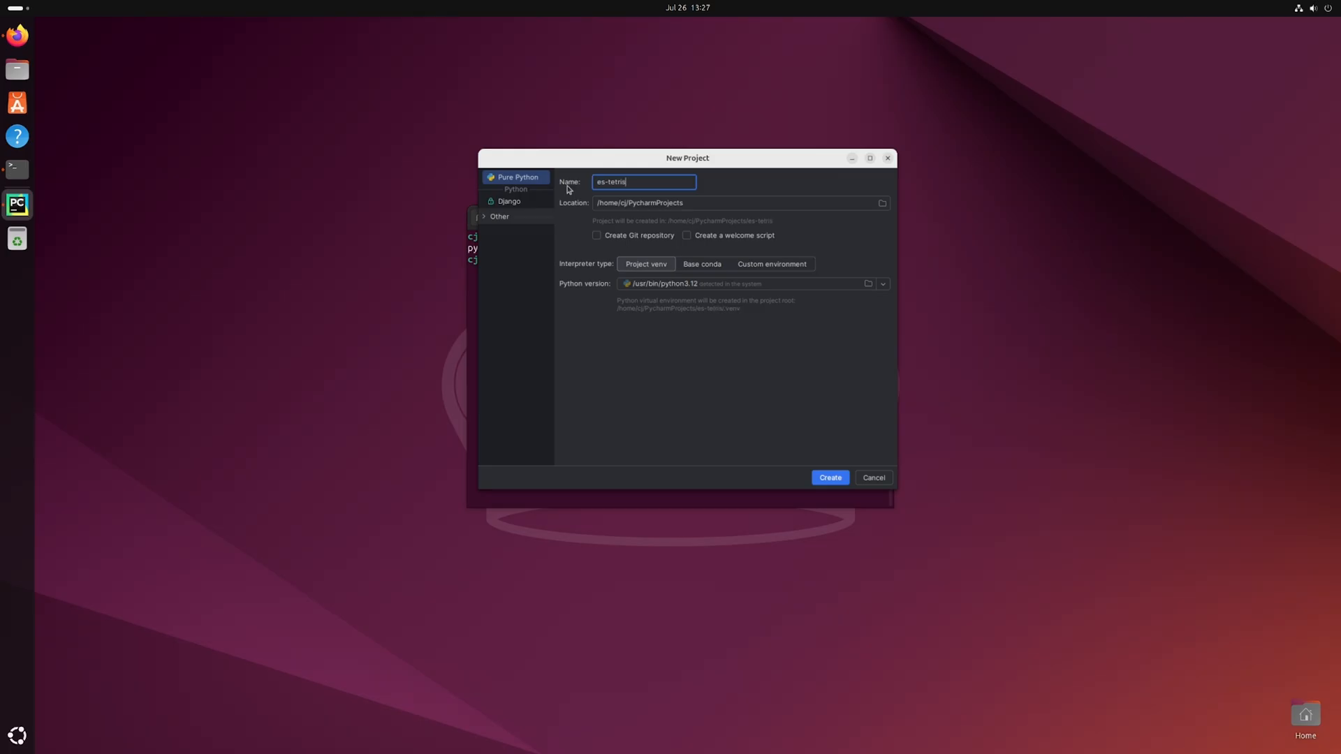
Create the Pure Python tetris project with a Project venv on Python 3.12
{"action": "left_click", "coordinate": [829, 477]}
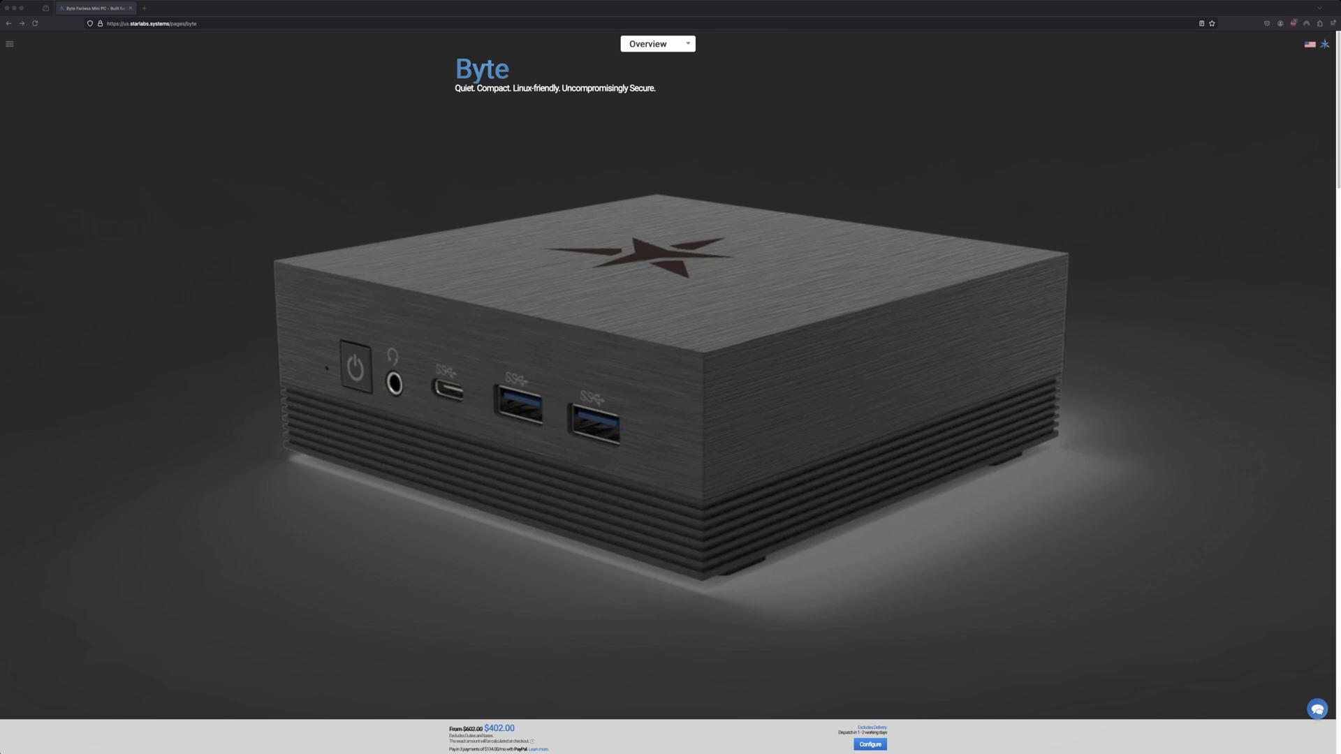
Switch to the MintBox Mini 2 Pro page and highlight its CPU, RAM, SSD and Wi-Fi specs
{"action": "left_click", "coordinate": [869, 745]}
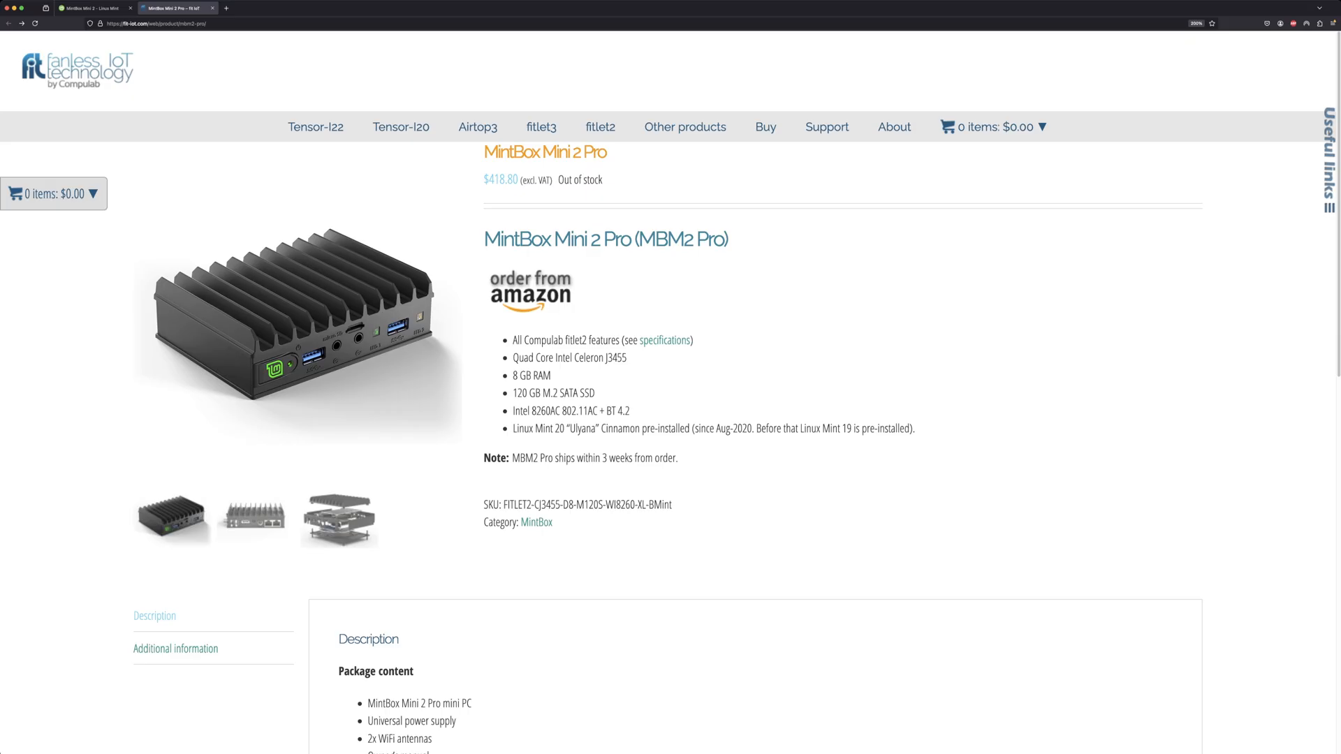
{"action": "left_click_drag", "start_coordinate": [512, 358], "coordinate": [630, 410]}
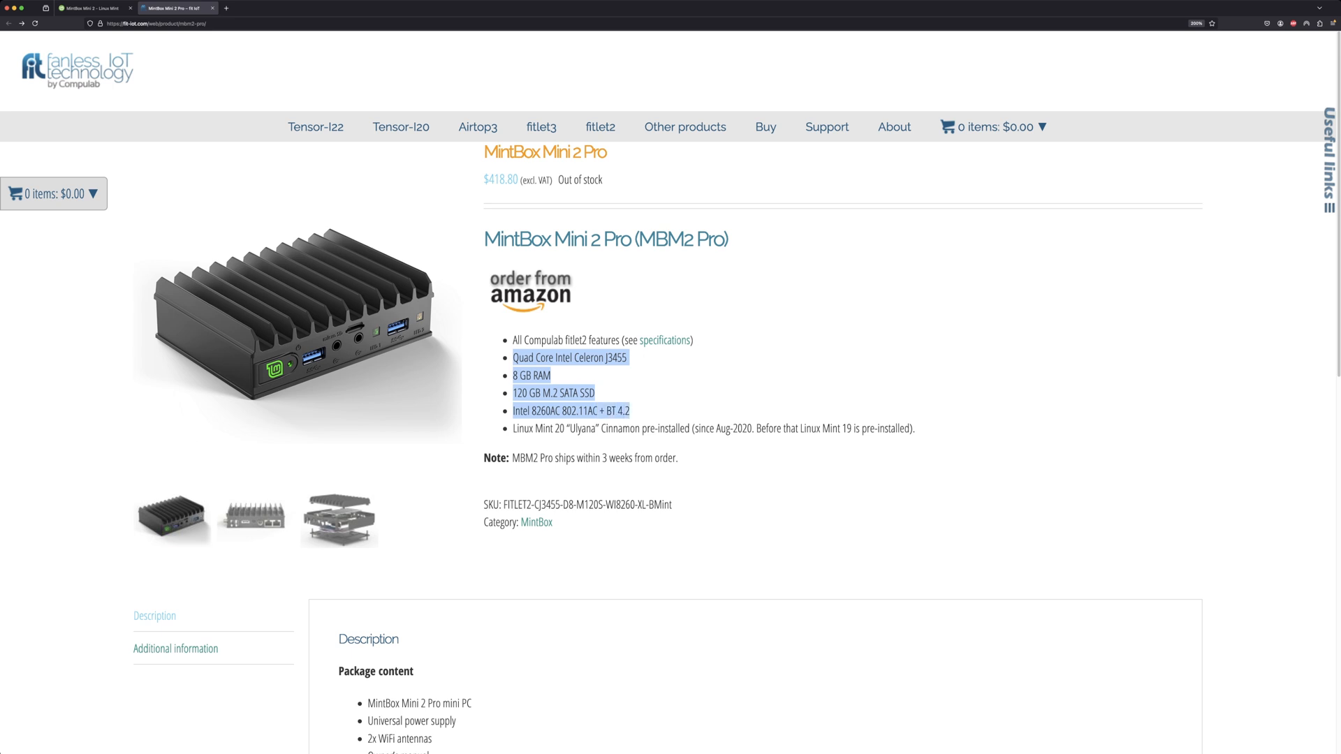